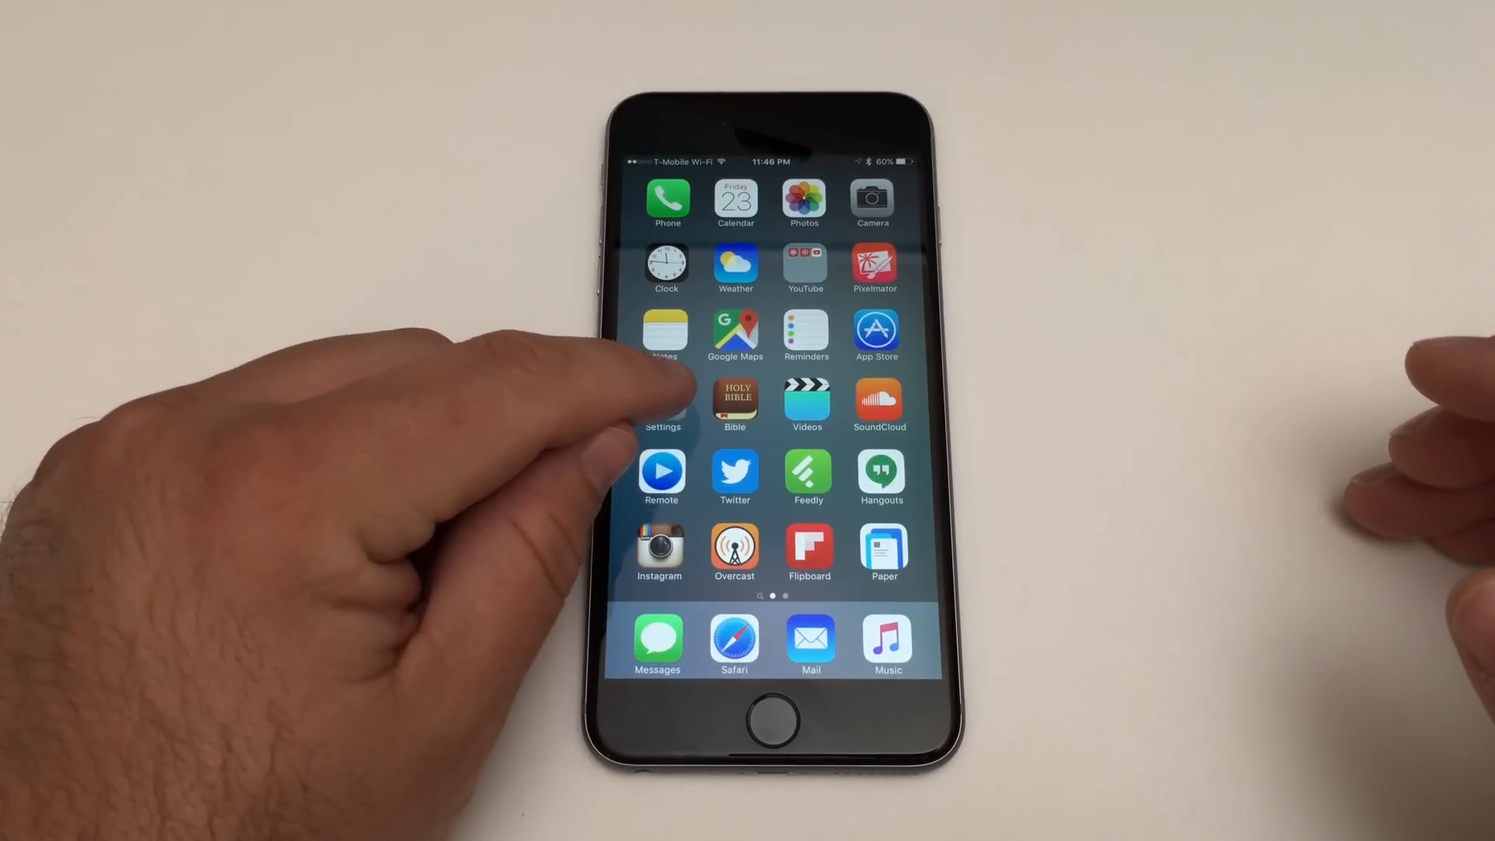
Step: Launch the Settings app from the home screen
click(662, 400)
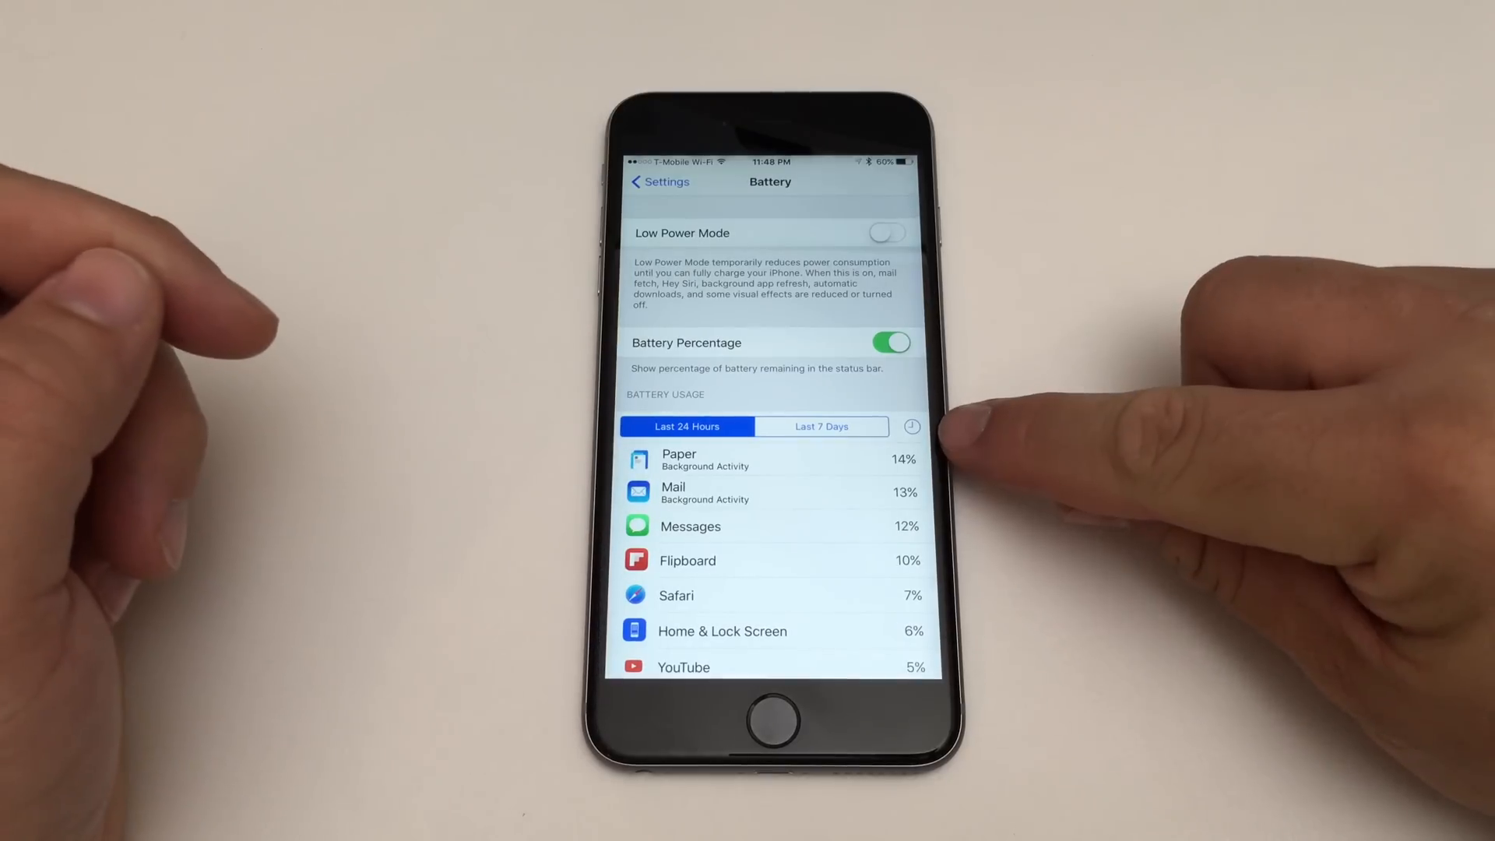
click(911, 426)
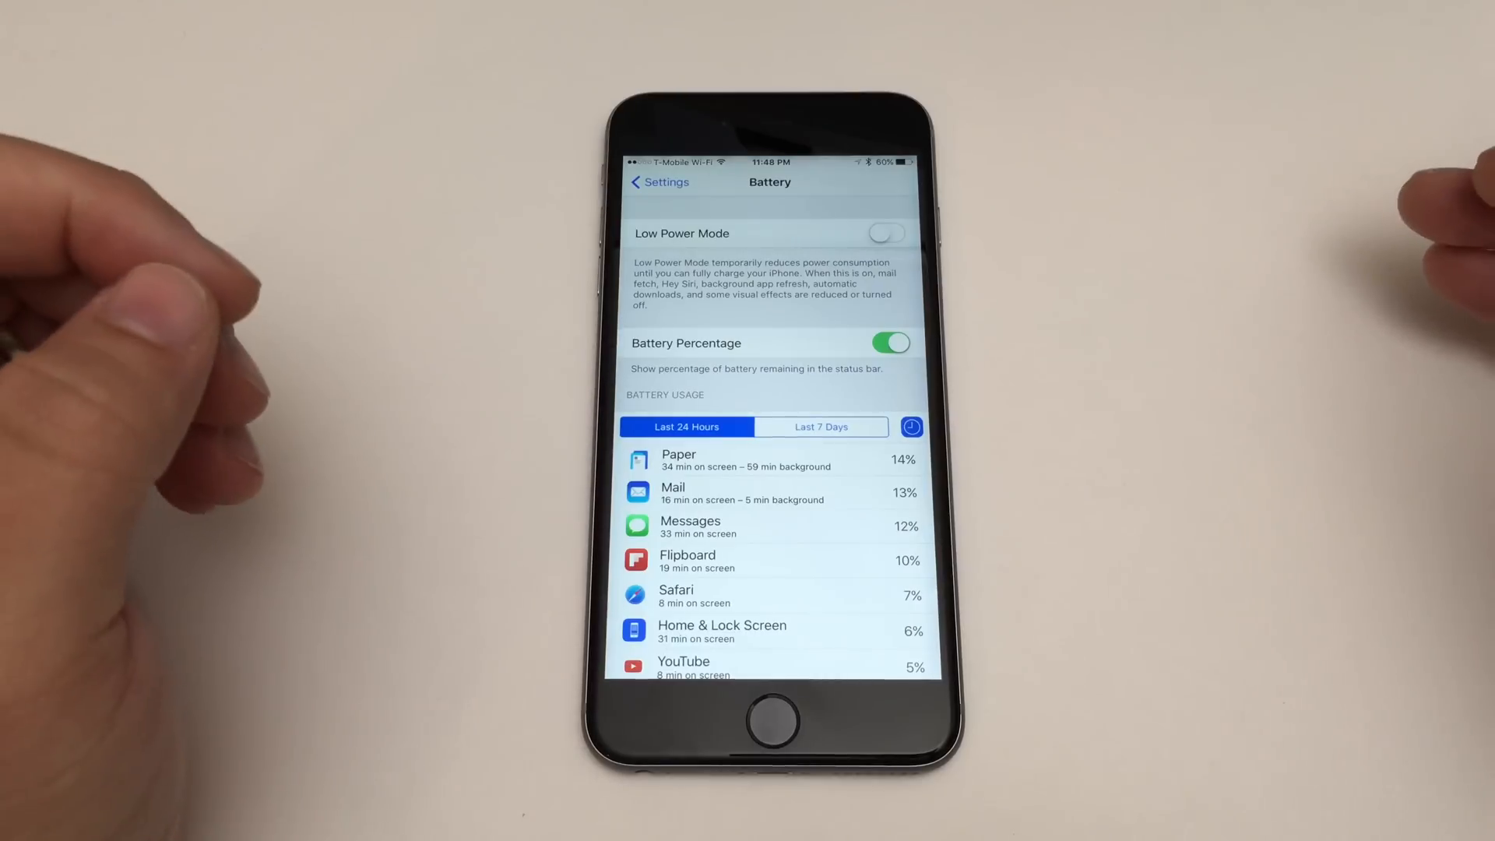
click(821, 426)
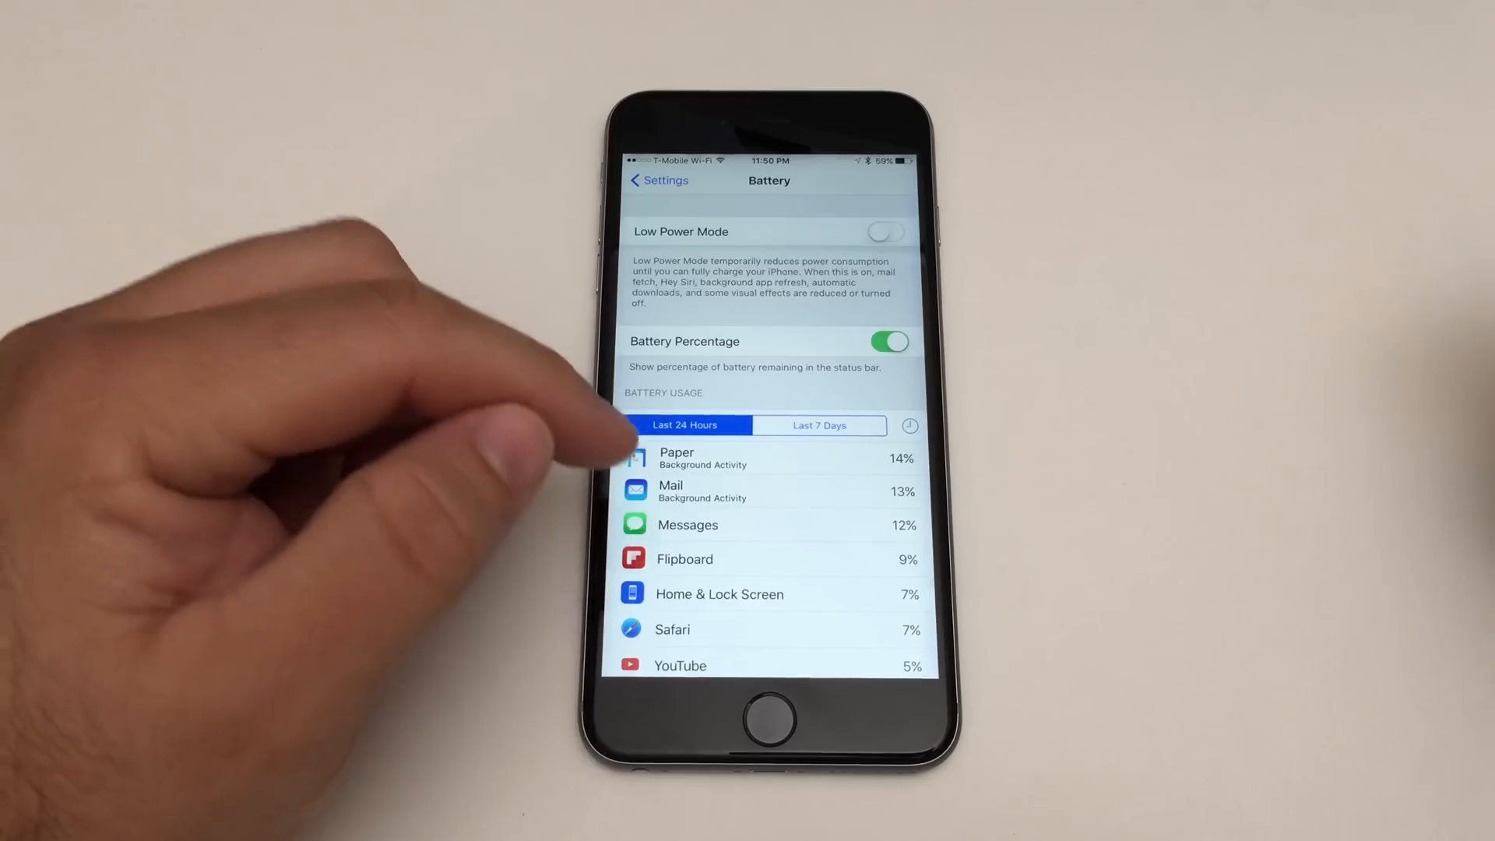
mouse_move(620, 449)
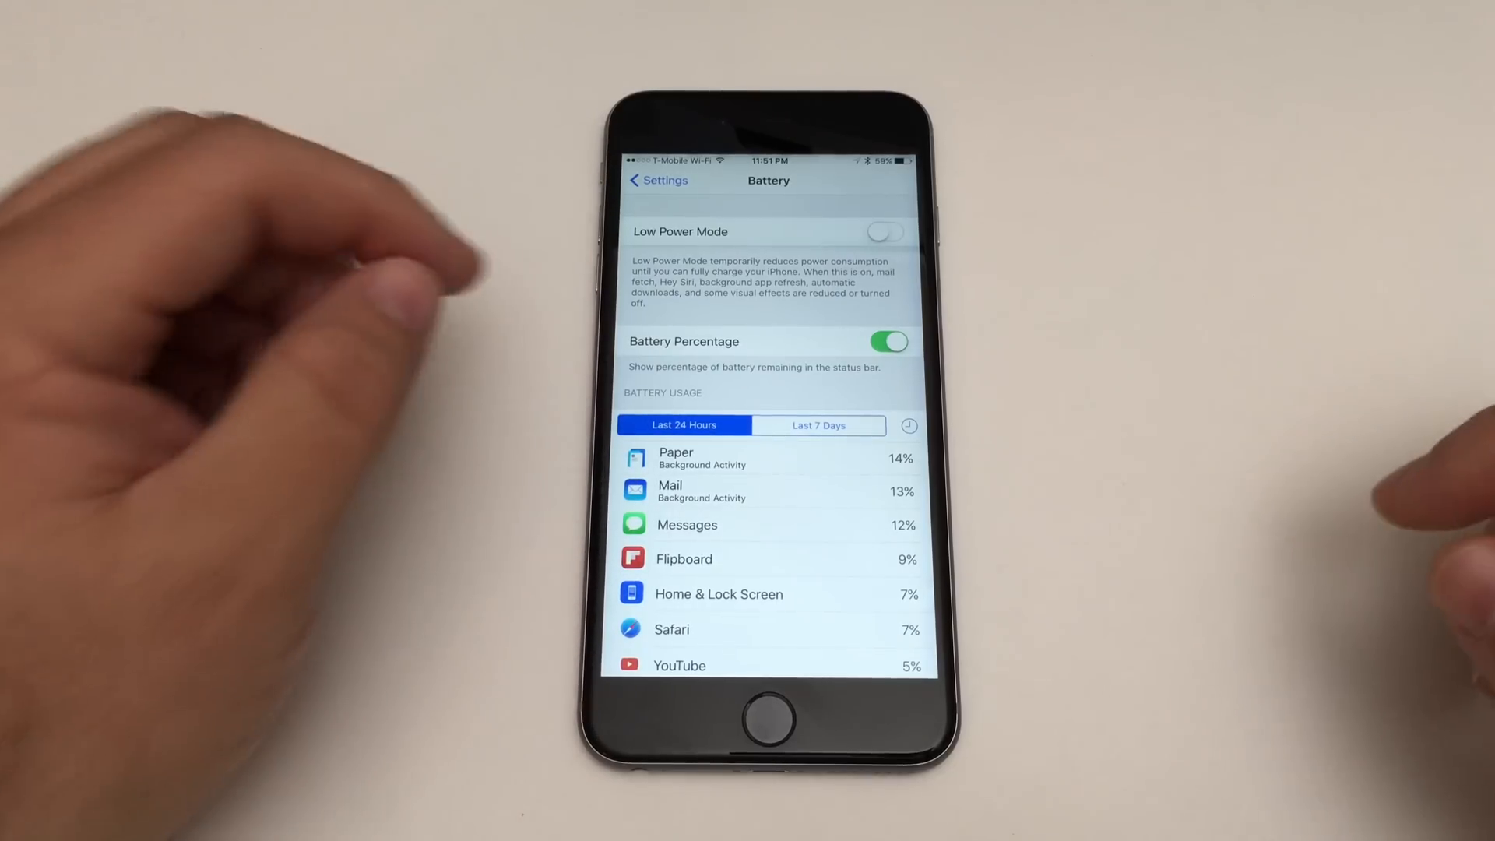
Step: Review the Background App Refresh per-app toggles, then return to the main Settings list
click(655, 179)
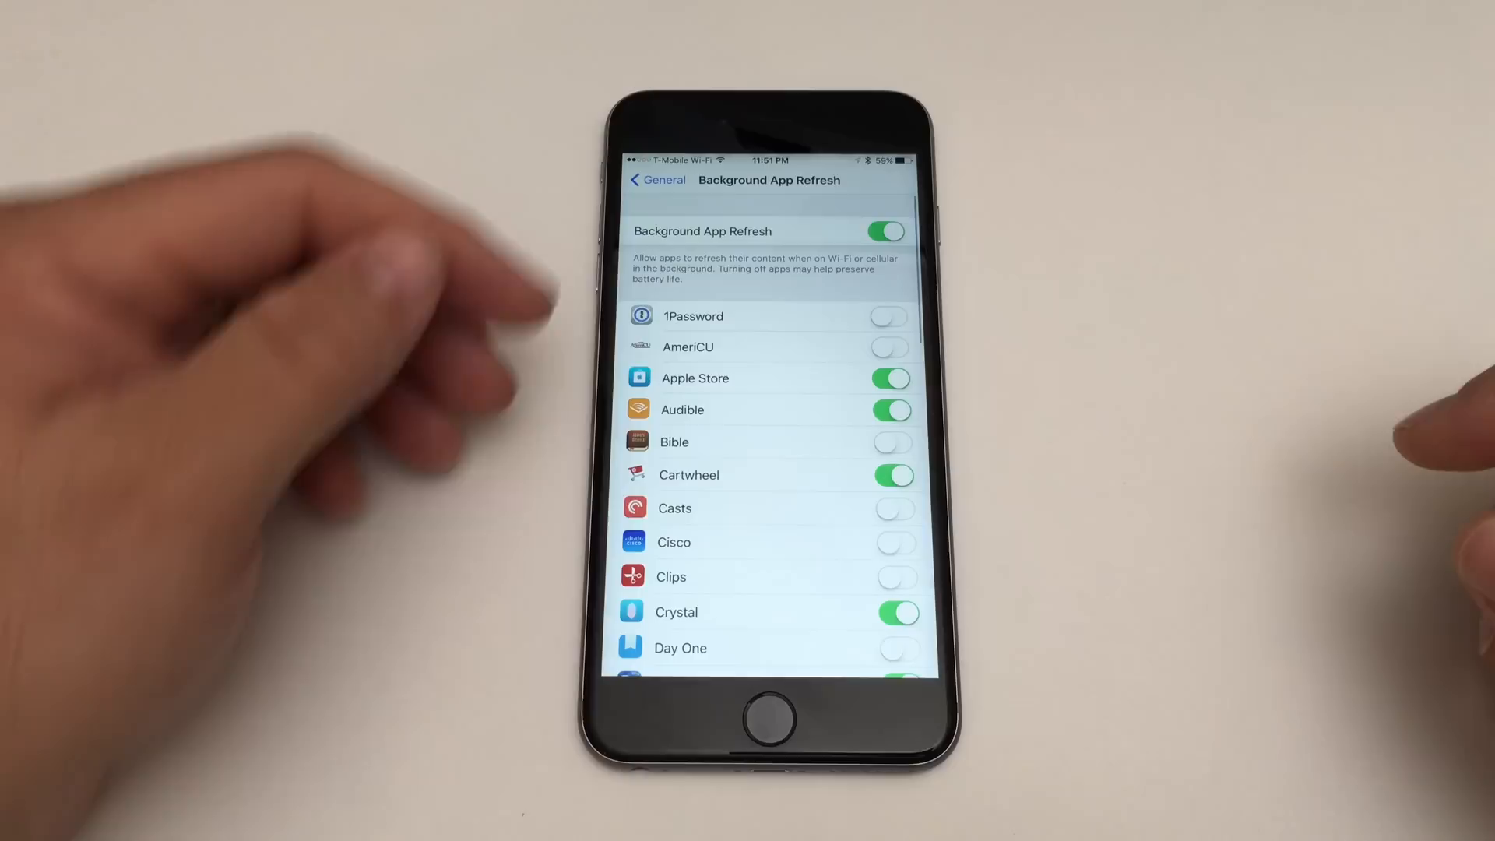
mouse_move(286, 335)
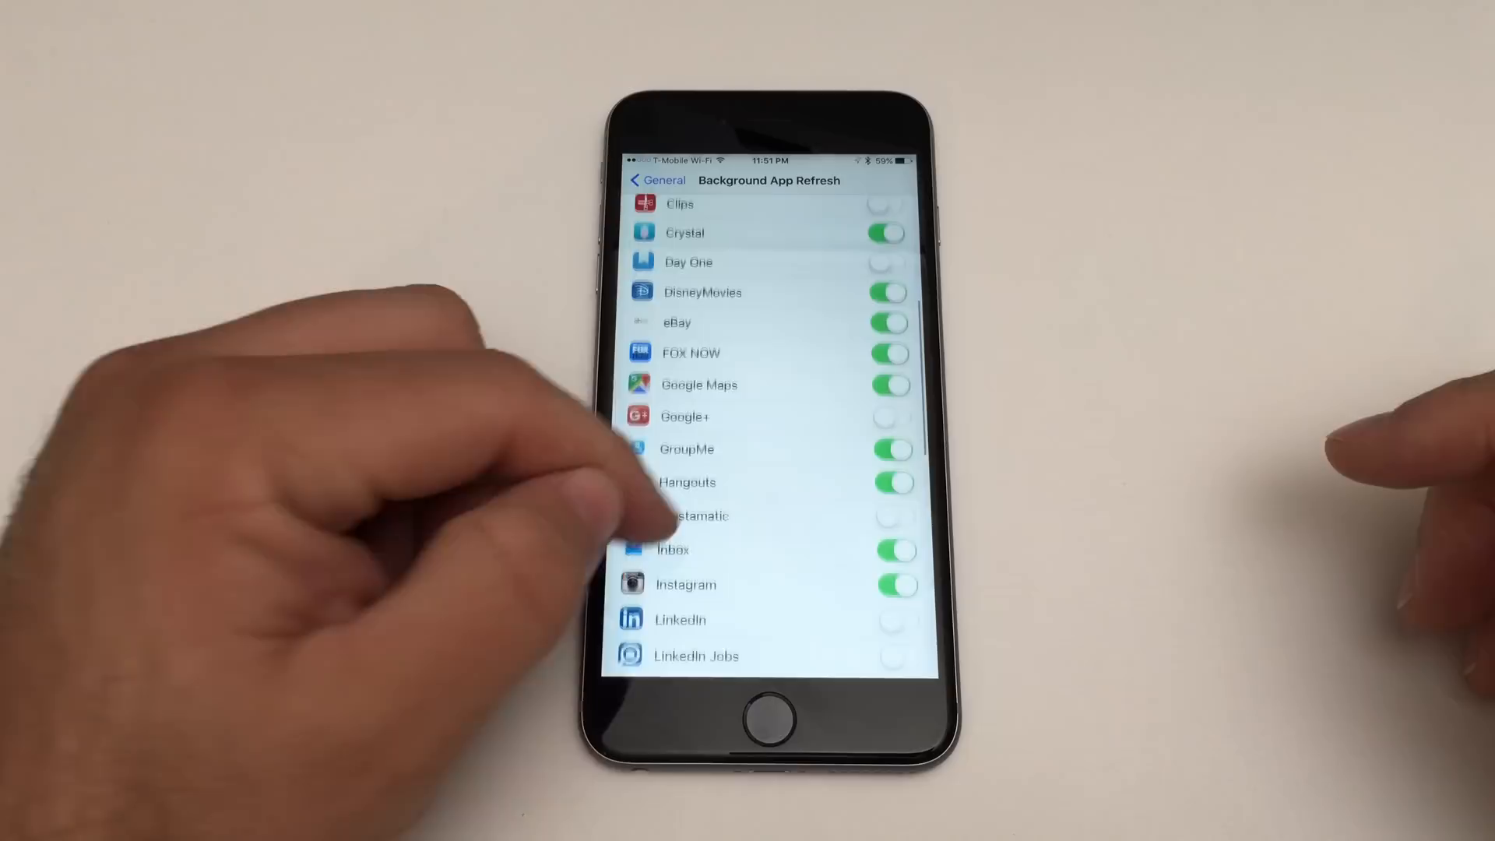
scroll(up, 3)
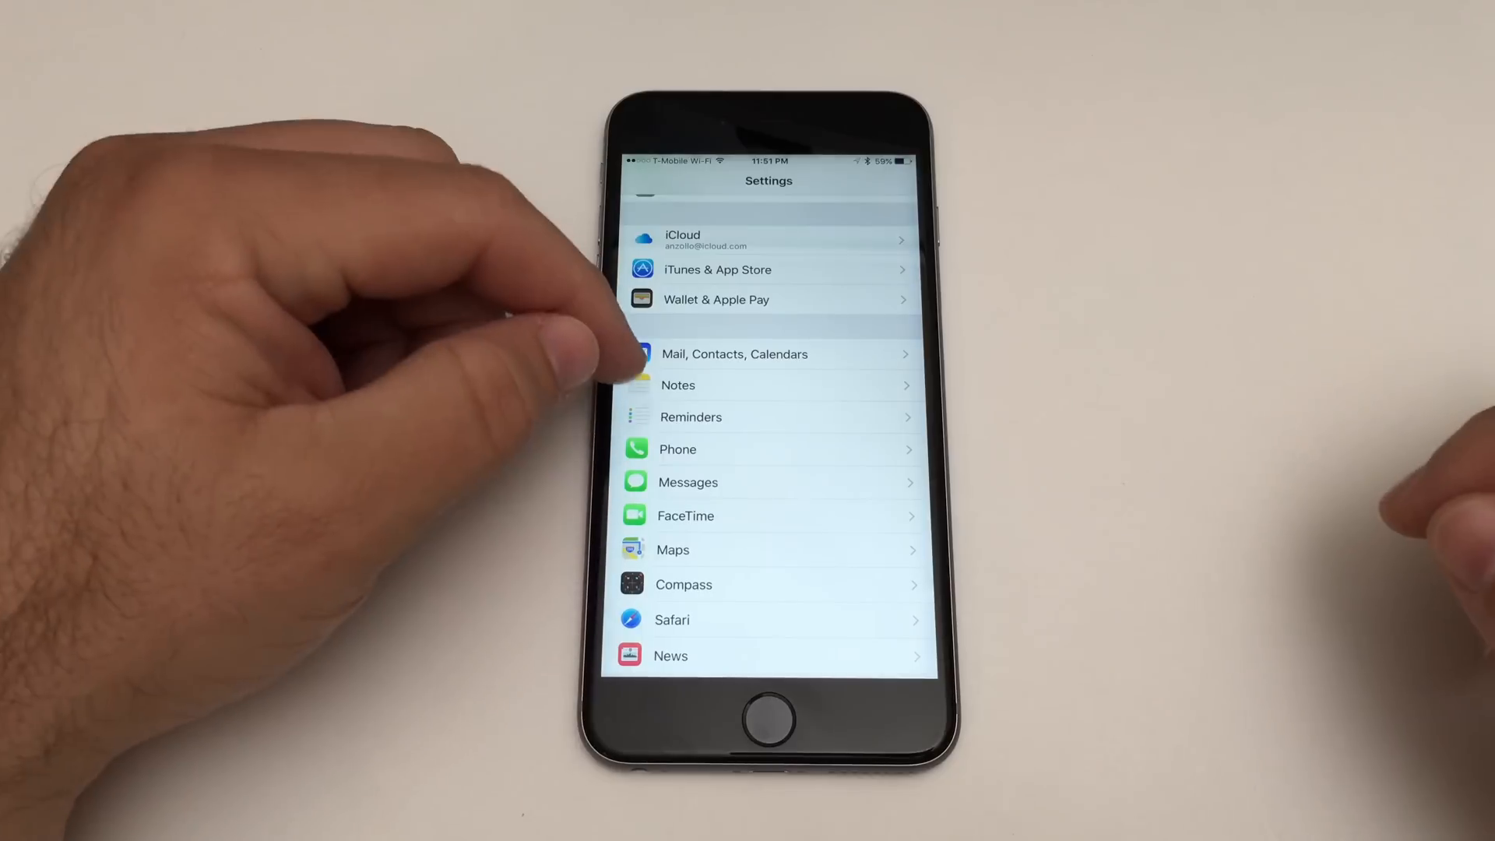
Step: Set the iCloud mail account's fetch schedule to Push
click(735, 354)
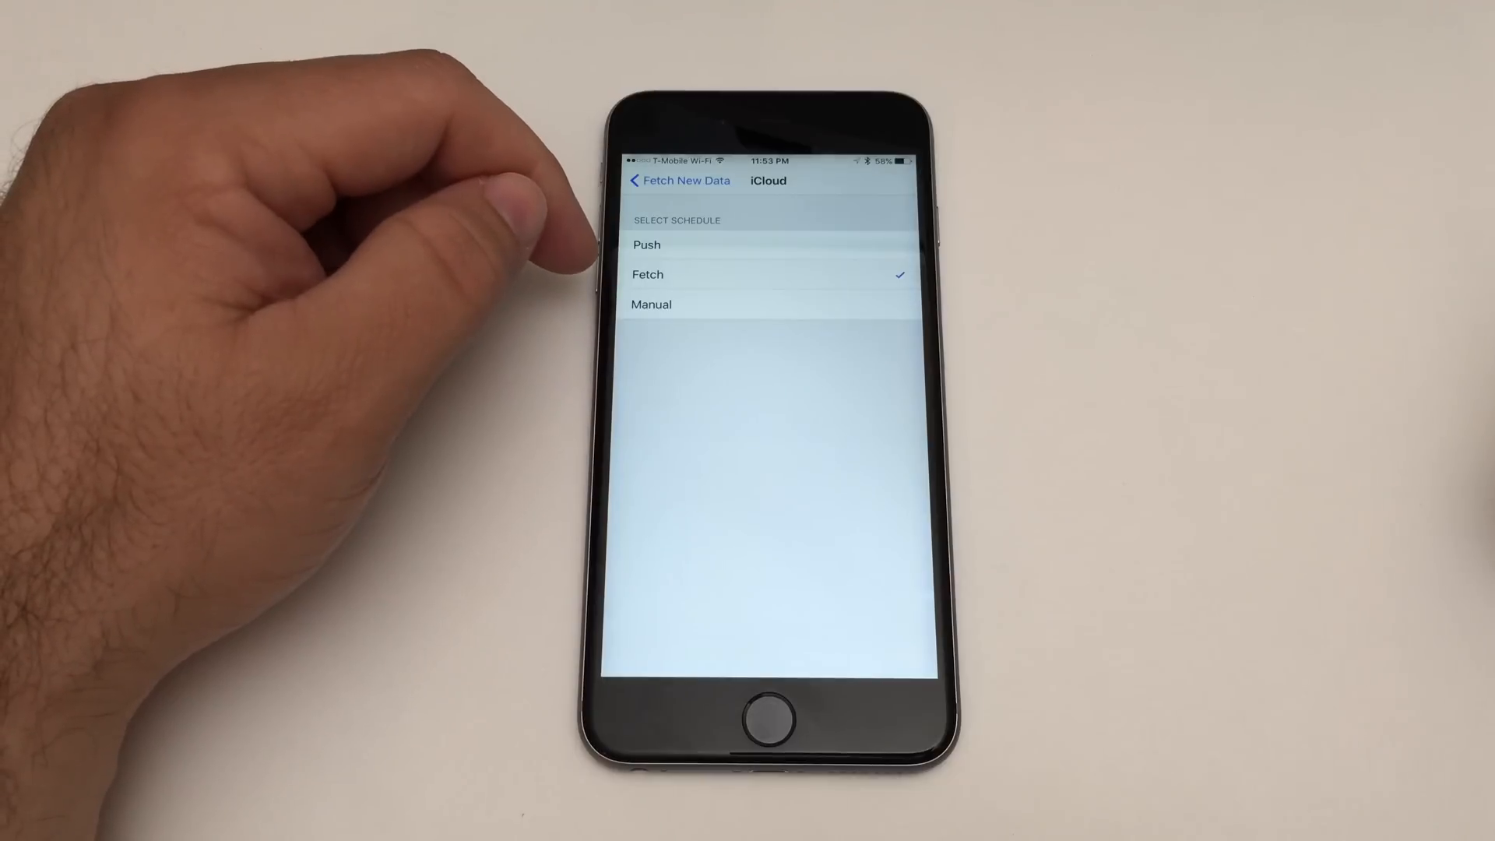
click(646, 244)
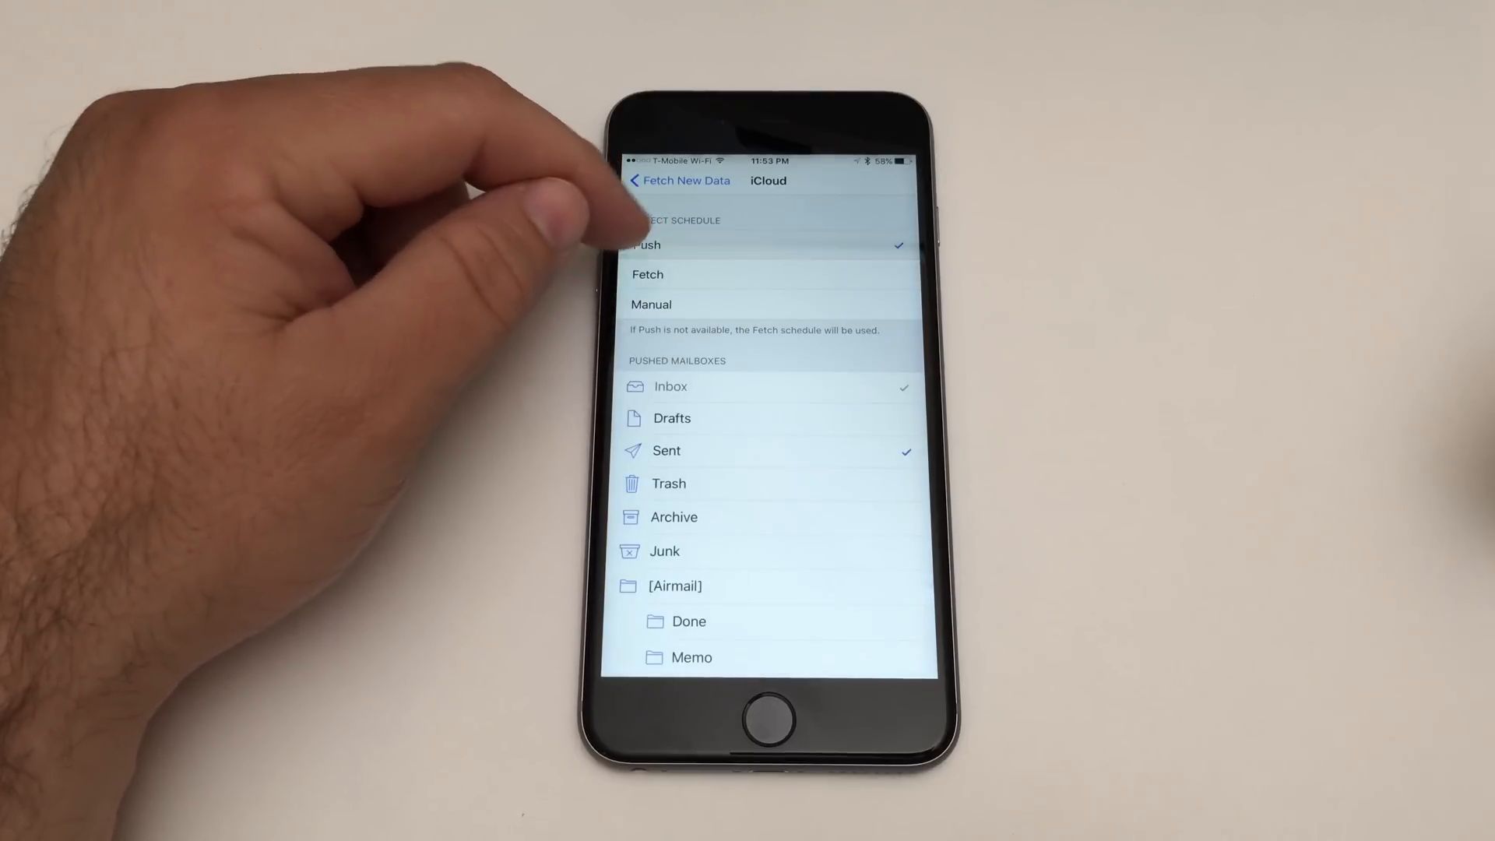
mouse_move(381, 238)
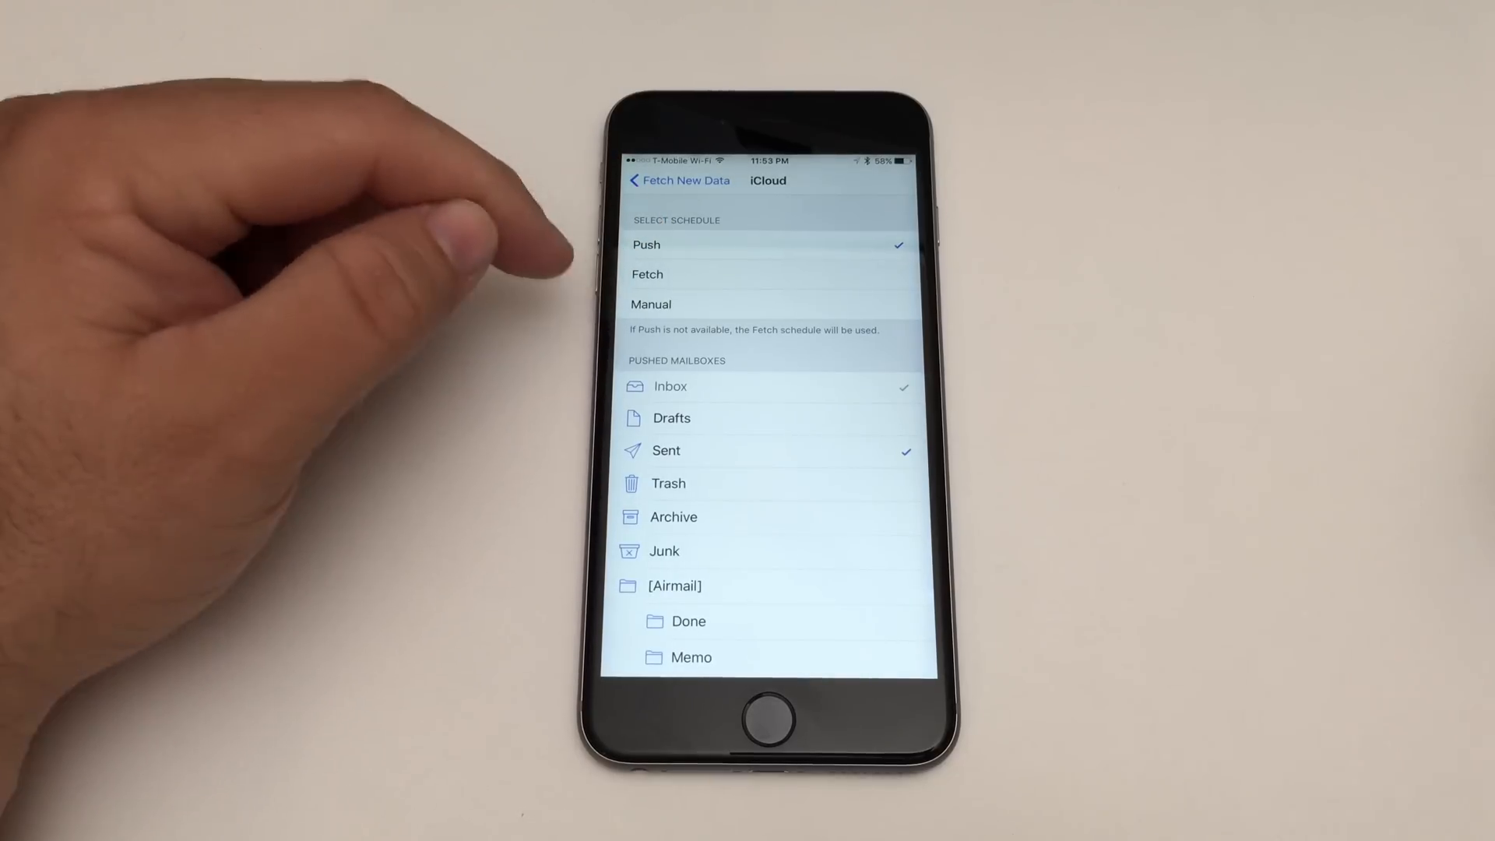
mouse_move(524, 267)
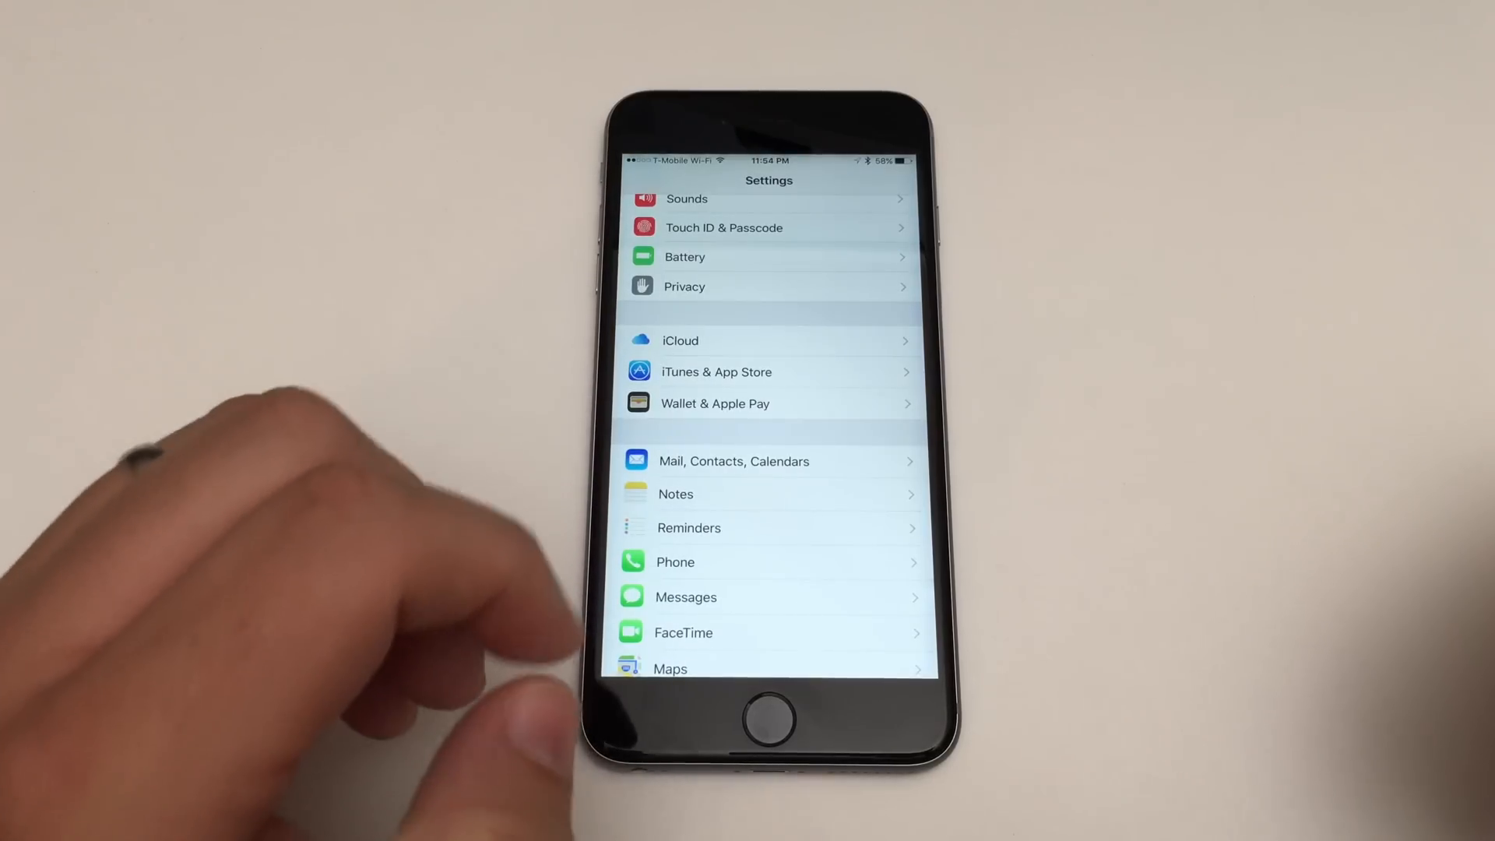
Step: Review Periscope's While Using the App location access and return to the app list
scroll(down, 3)
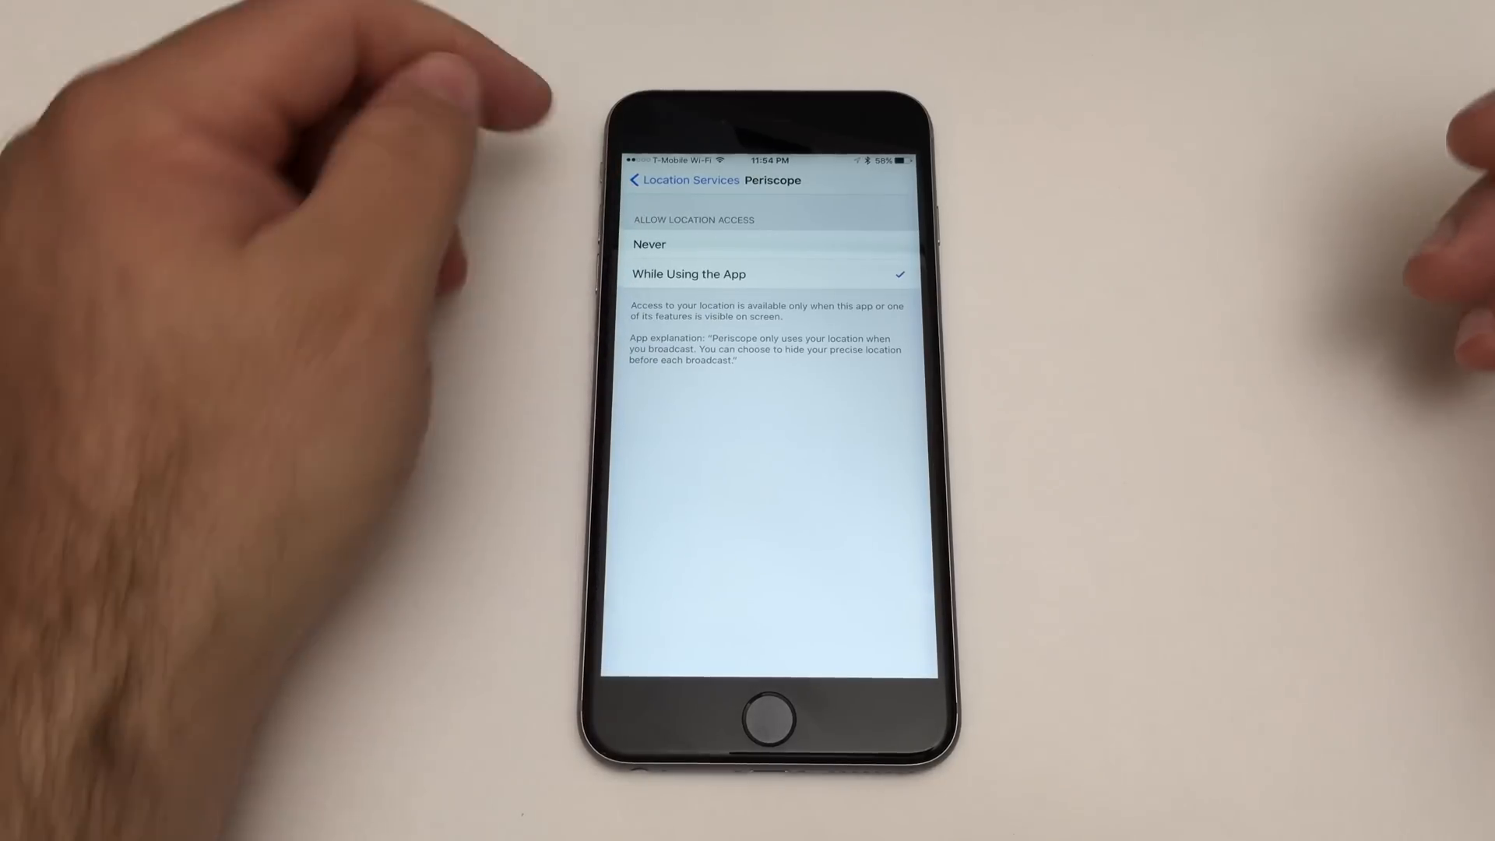
click(682, 180)
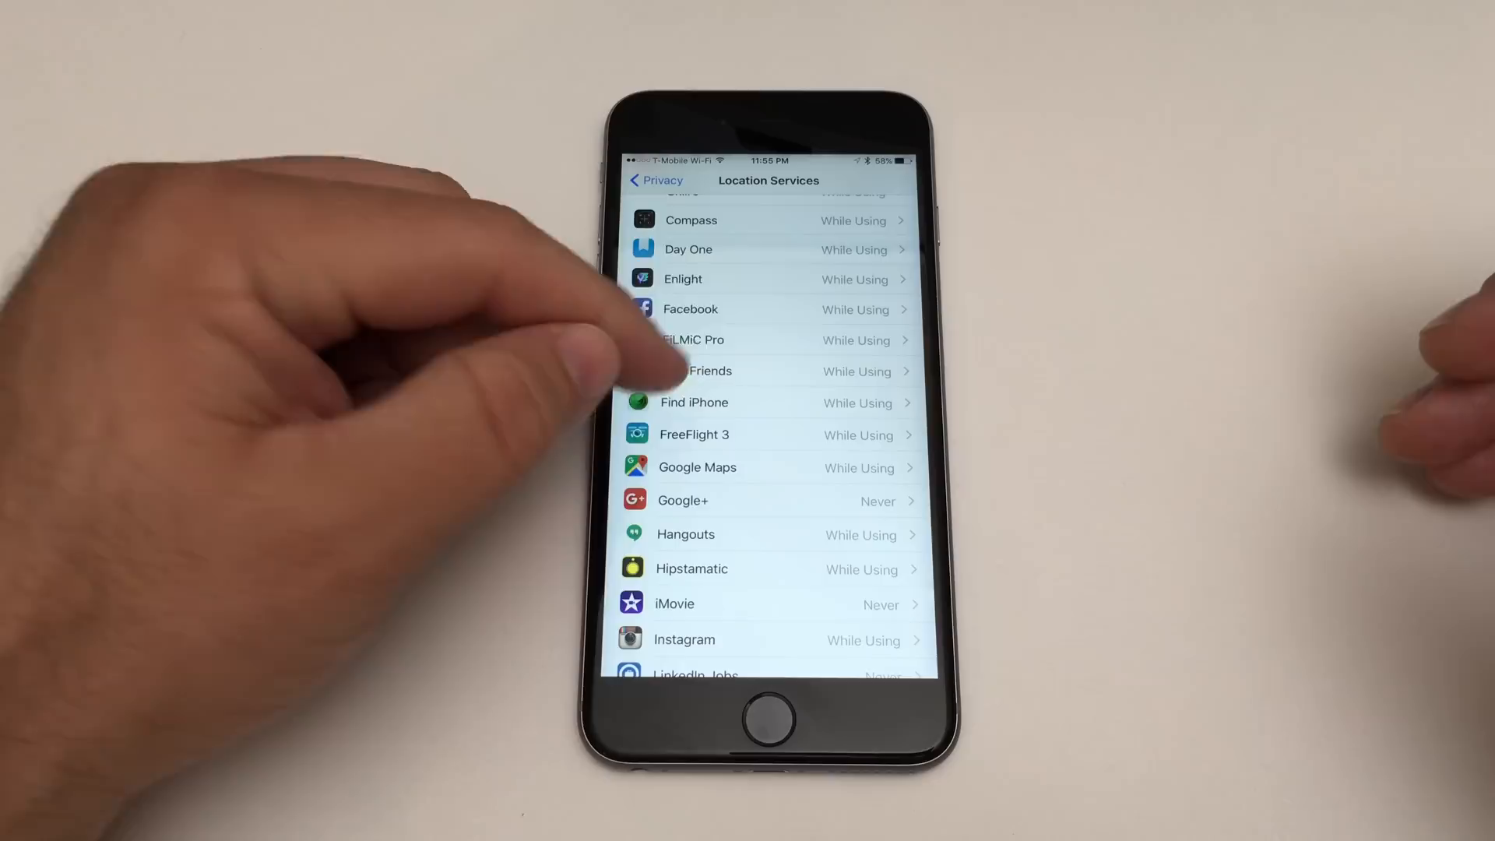
scroll(up, 3)
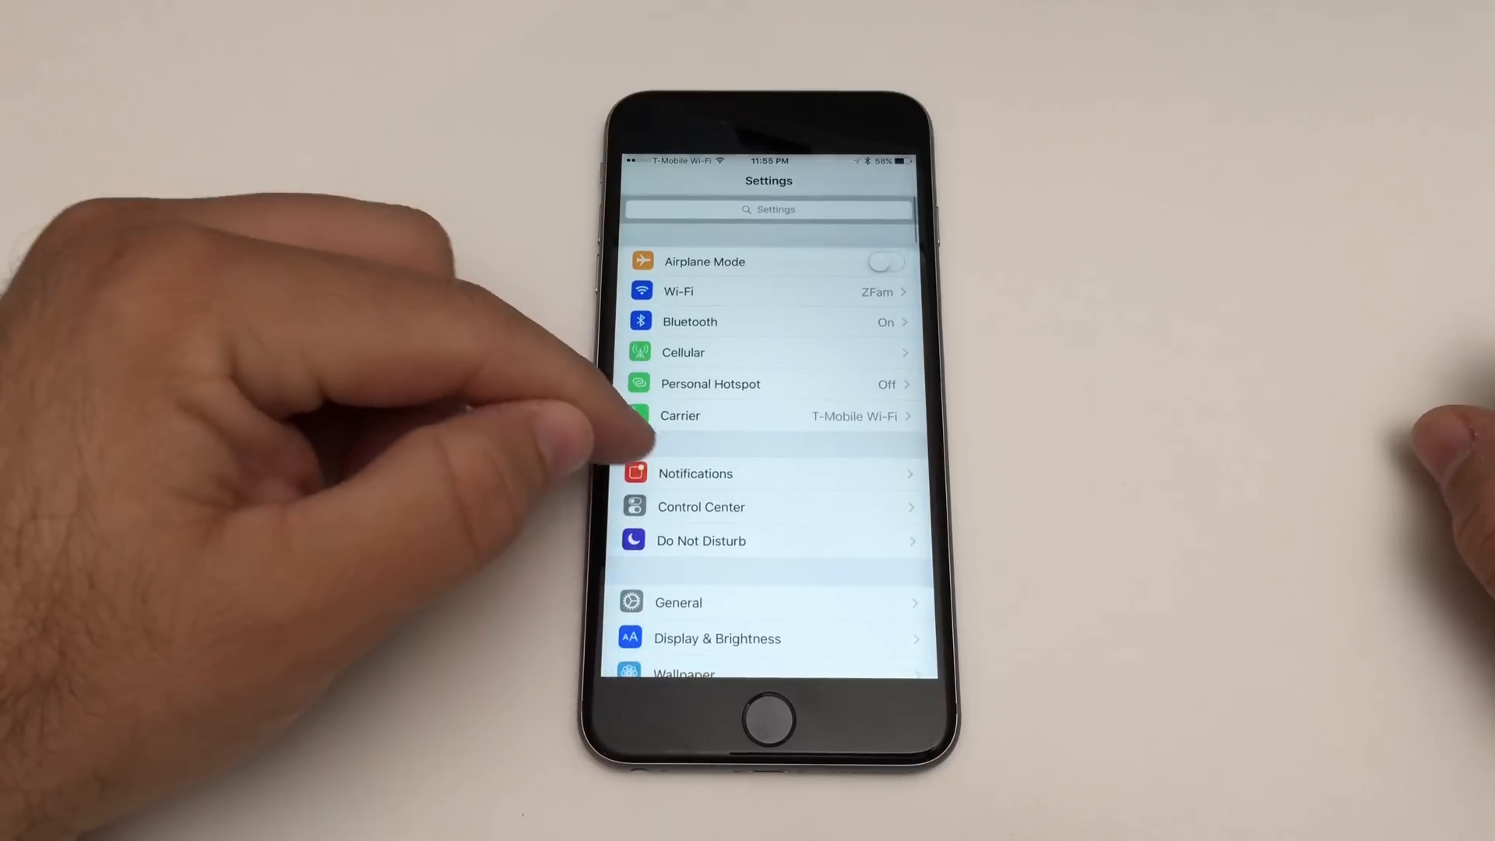
Step: Open Notifications to see each app's banner, badge and sound style
click(696, 473)
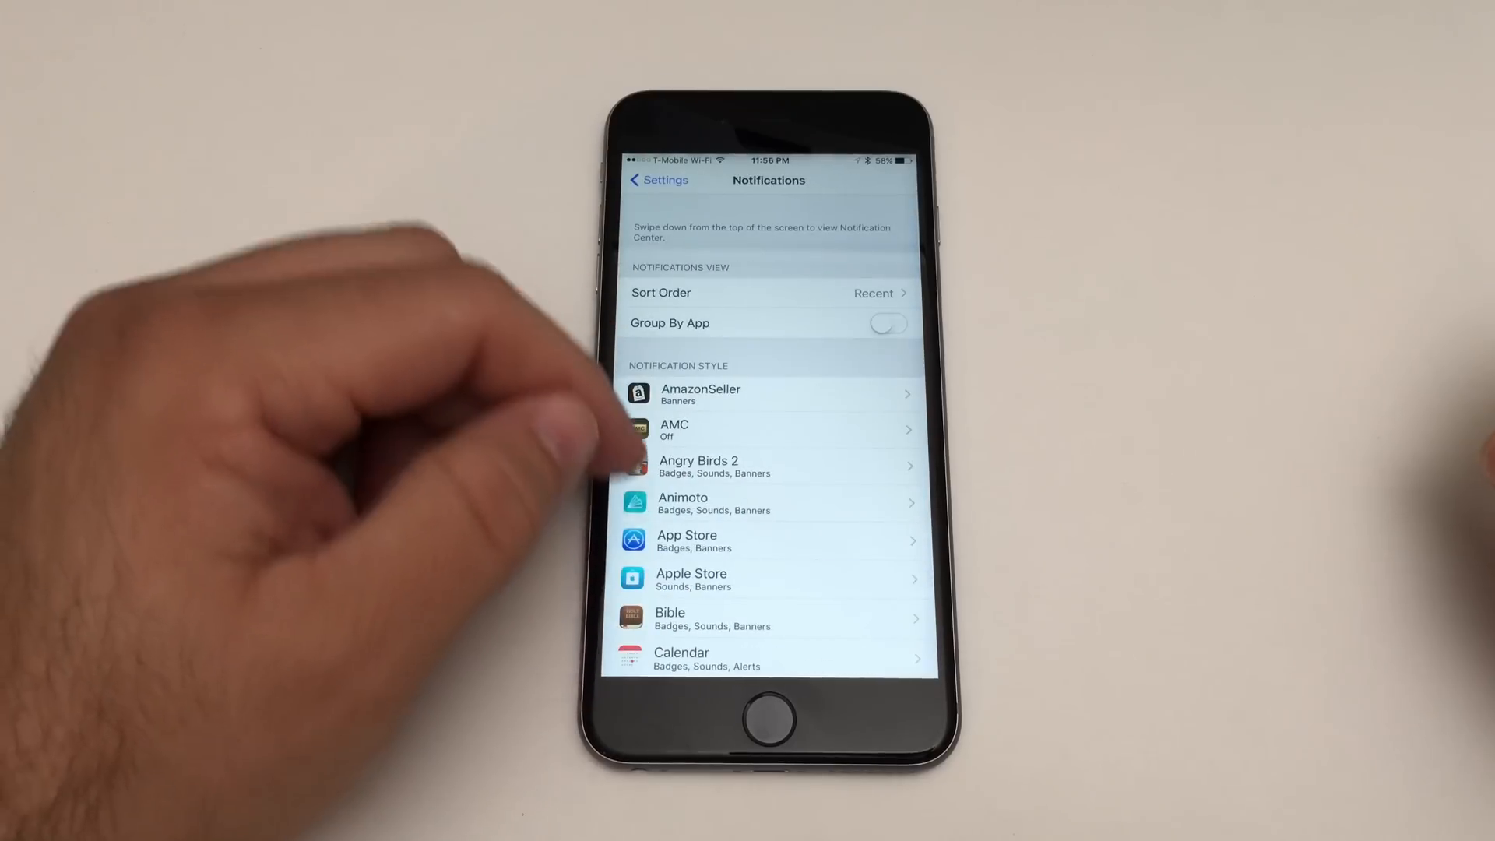
mouse_move(620, 515)
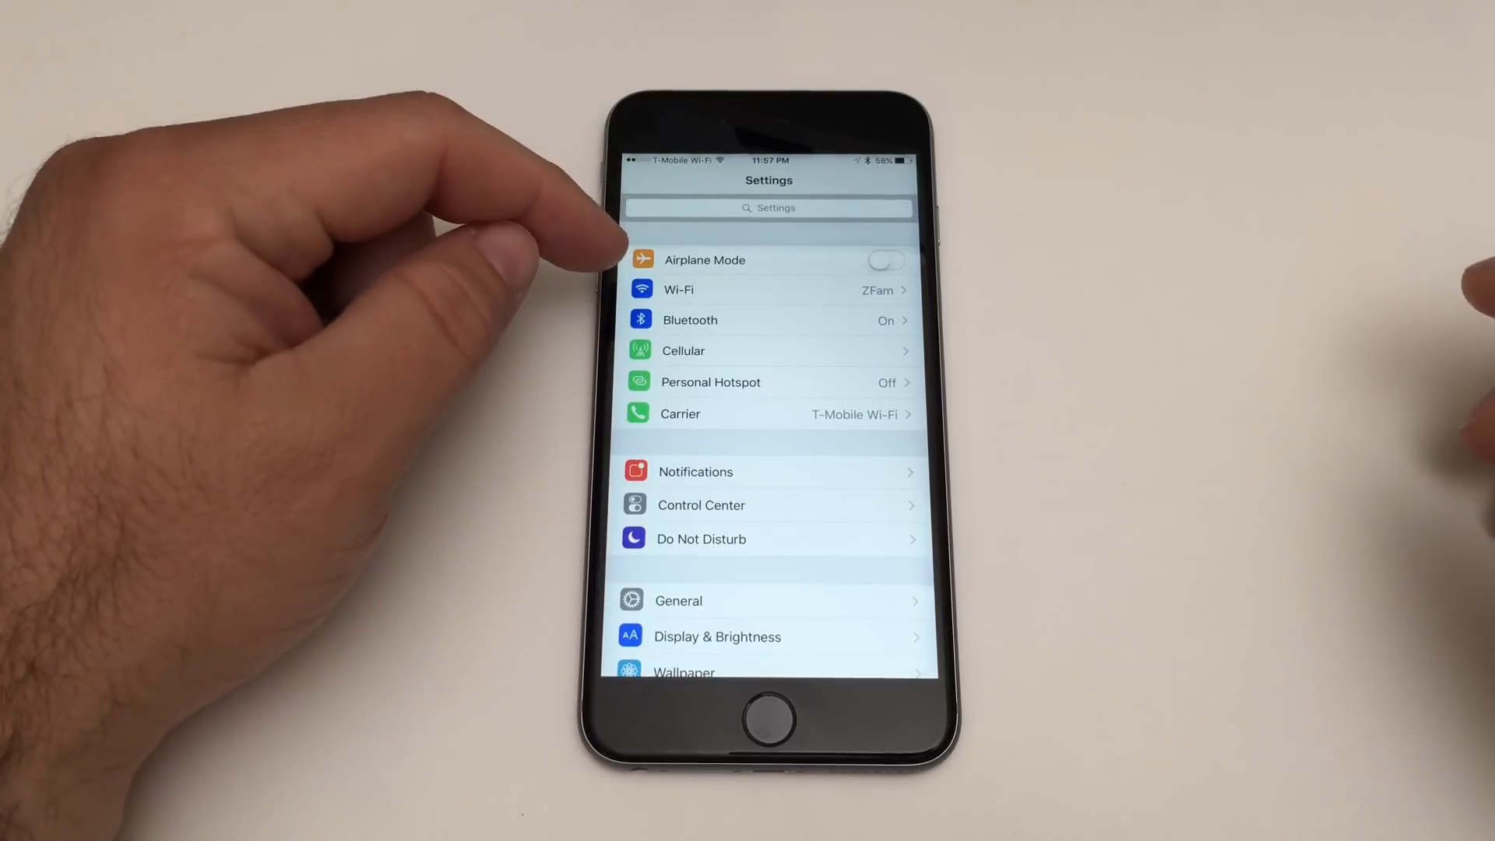
Step: Pull up Control Center over Settings after reviewing notification styles
click(882, 260)
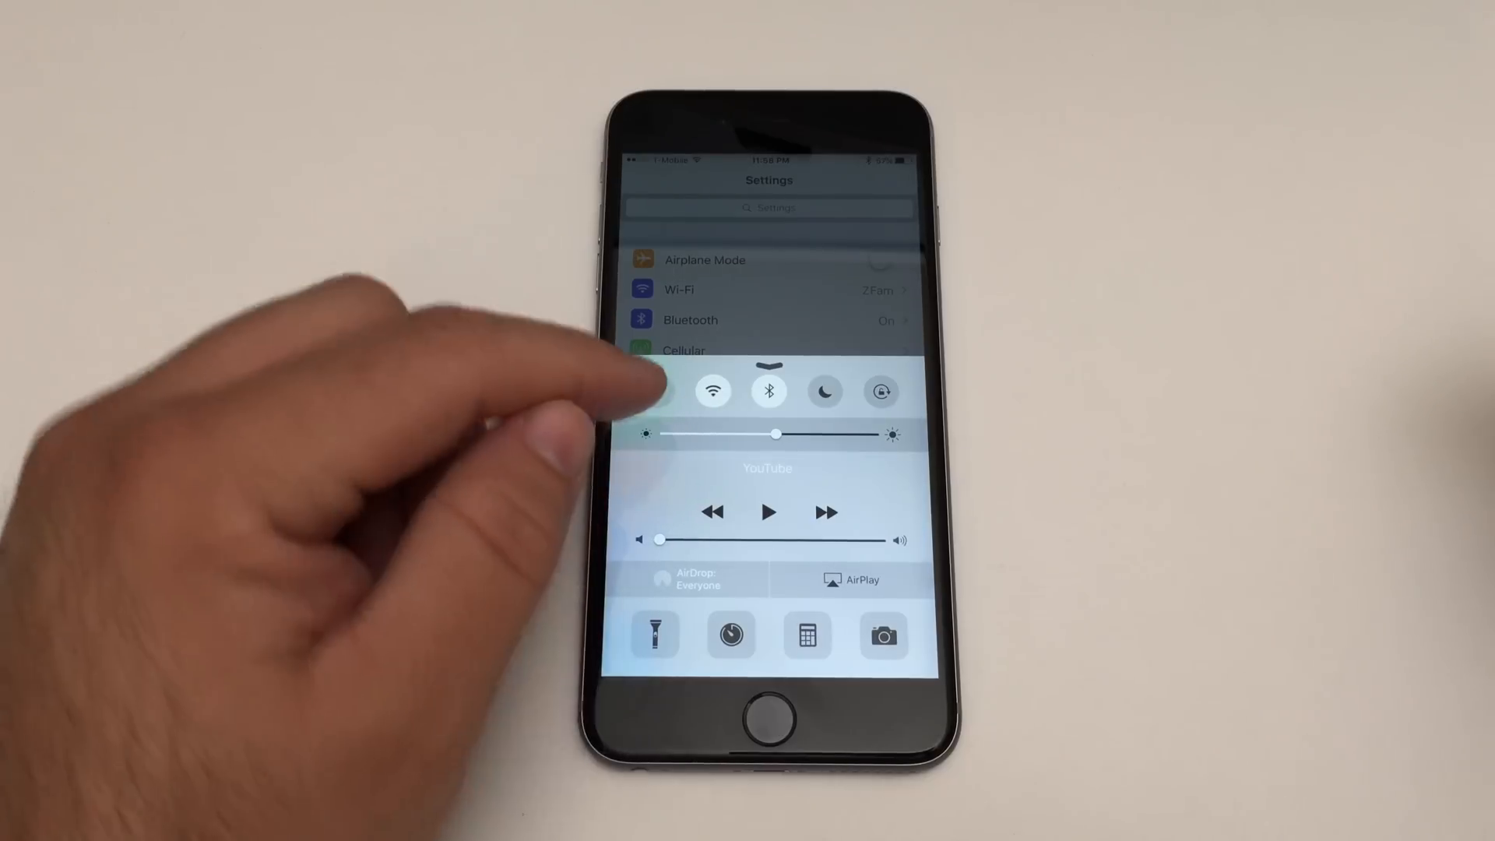
Step: Toggle airplane mode in Control Center, then dismiss it
click(657, 391)
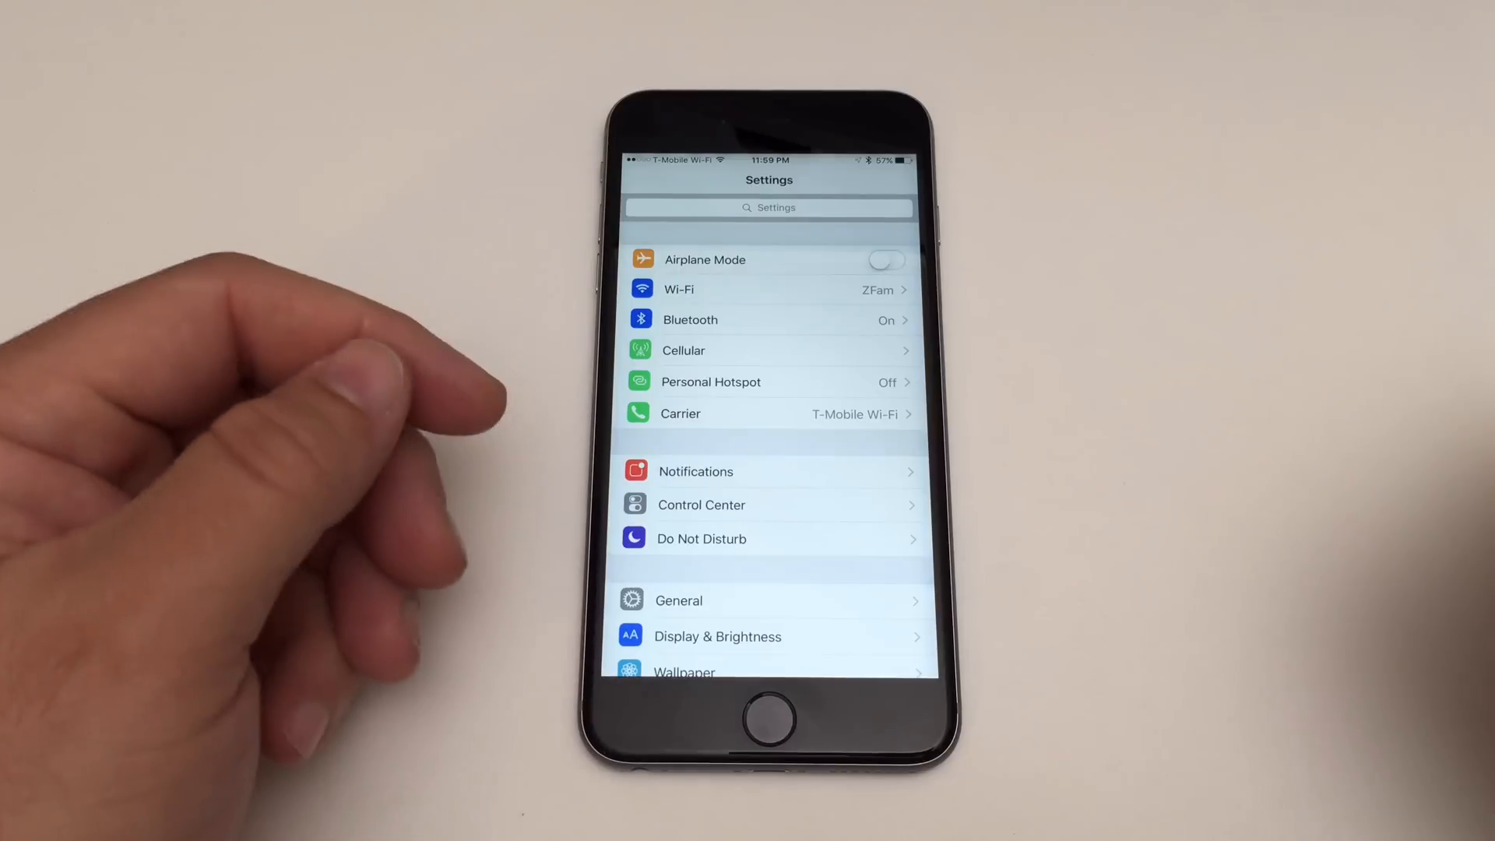
mouse_move(286, 591)
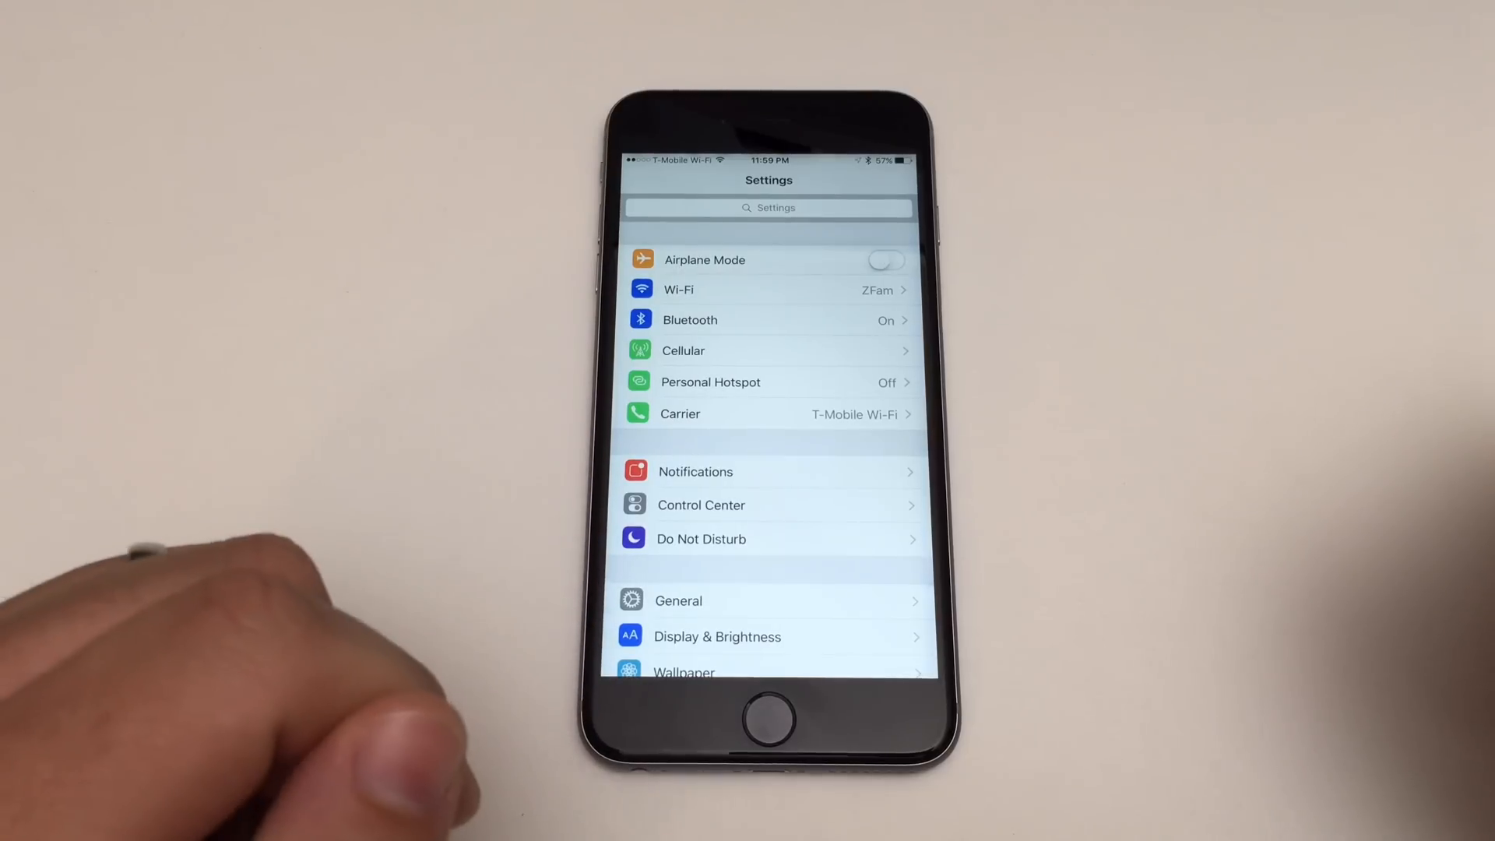